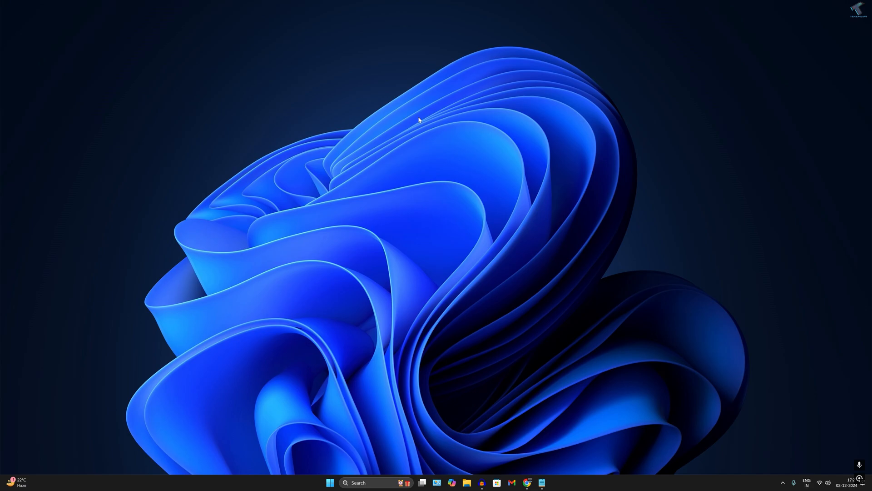
{"action": "mouse_move", "coordinate": [438, 125]}
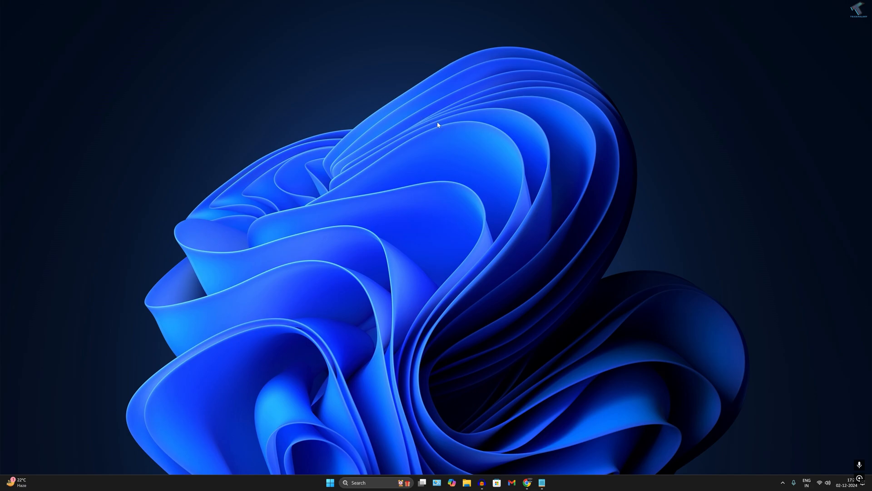
{"action": "mouse_move", "coordinate": [818, 489]}
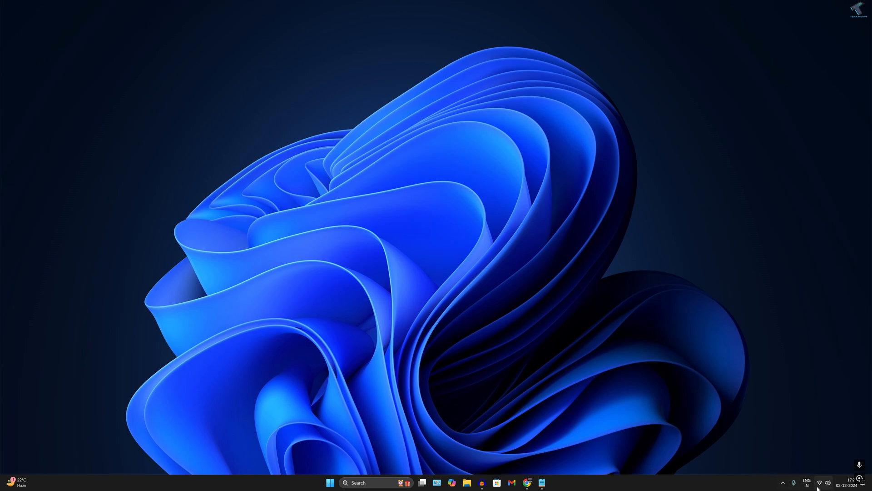
- Bring up Quick Settings and check the paired Bluetooth devices list
{"action": "left_click", "coordinate": [818, 482]}
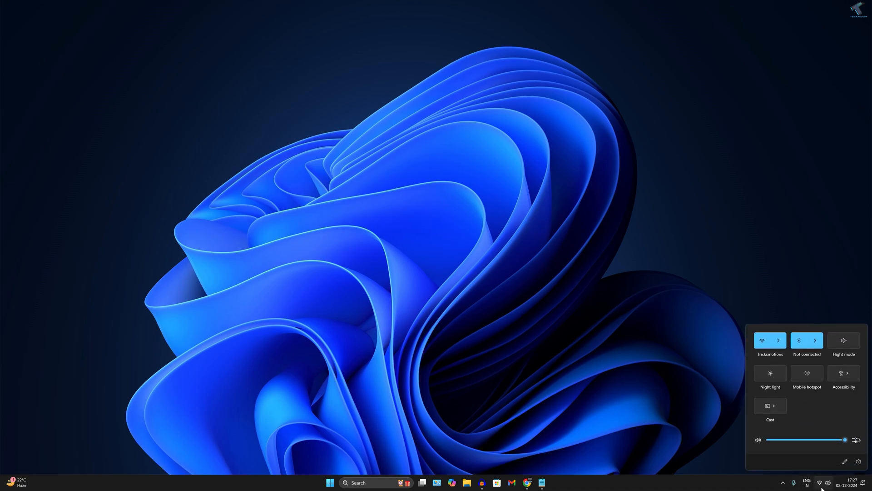
{"action": "left_click", "coordinate": [770, 404]}
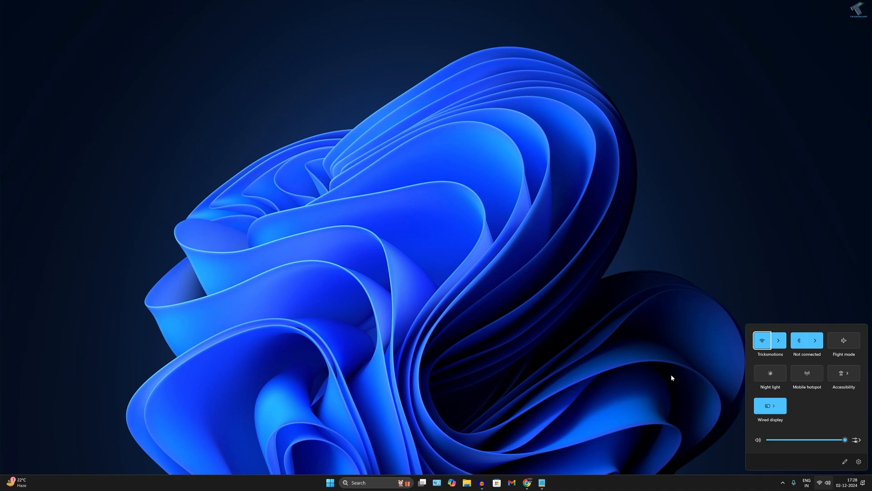
{"action": "mouse_move", "coordinate": [808, 358]}
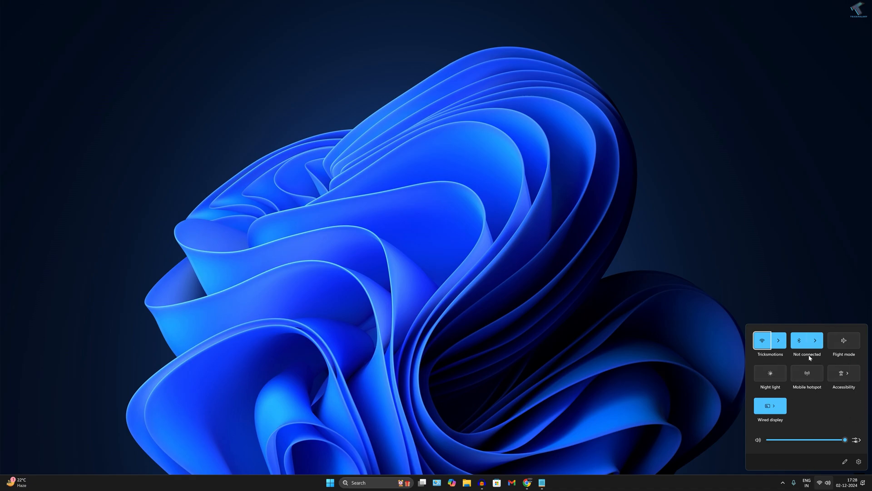
{"action": "left_click", "coordinate": [815, 340]}
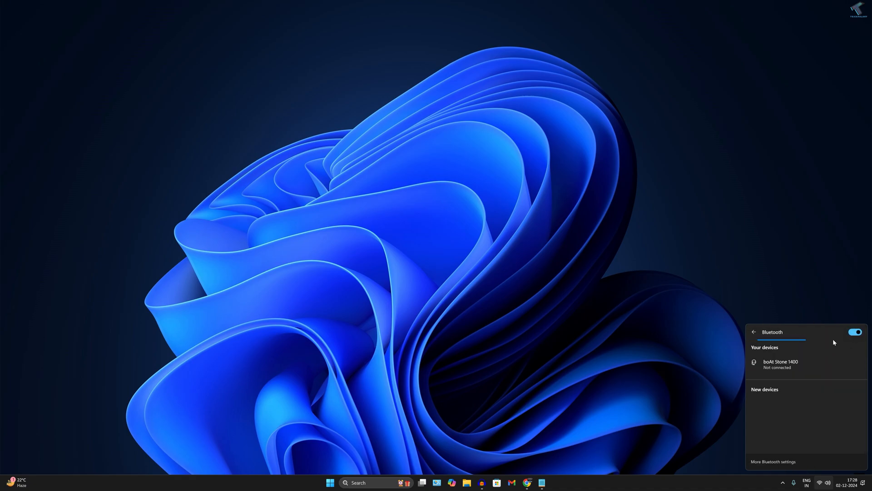
{"action": "left_click", "coordinate": [856, 332]}
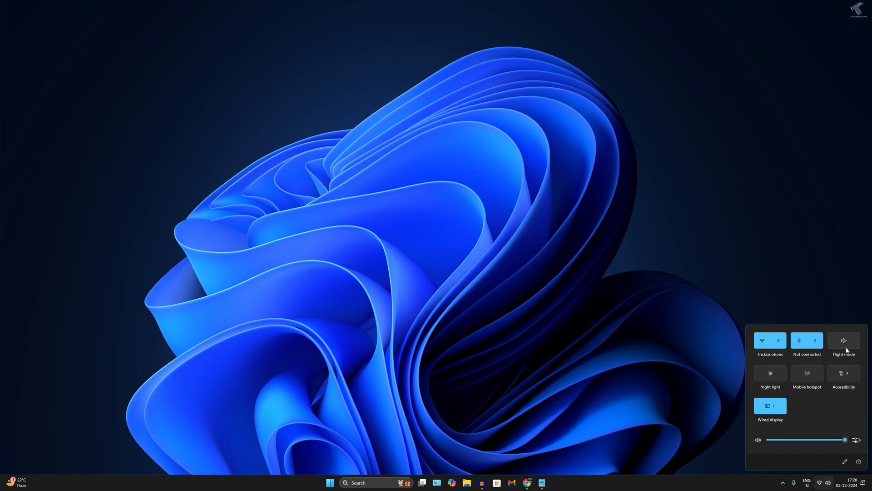
- Toggle Flight mode on then off so Wi-Fi and Bluetooth reconnect, then close the panel
{"action": "left_click", "coordinate": [843, 340]}
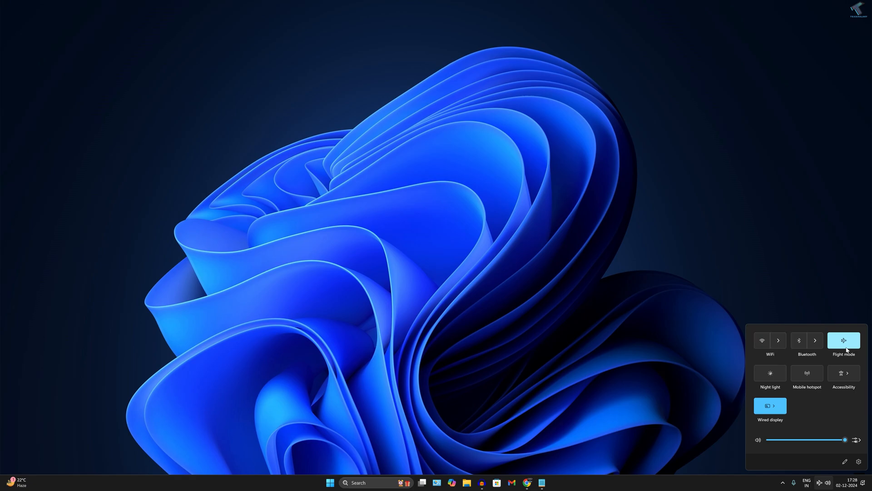
{"action": "left_click", "coordinate": [843, 340]}
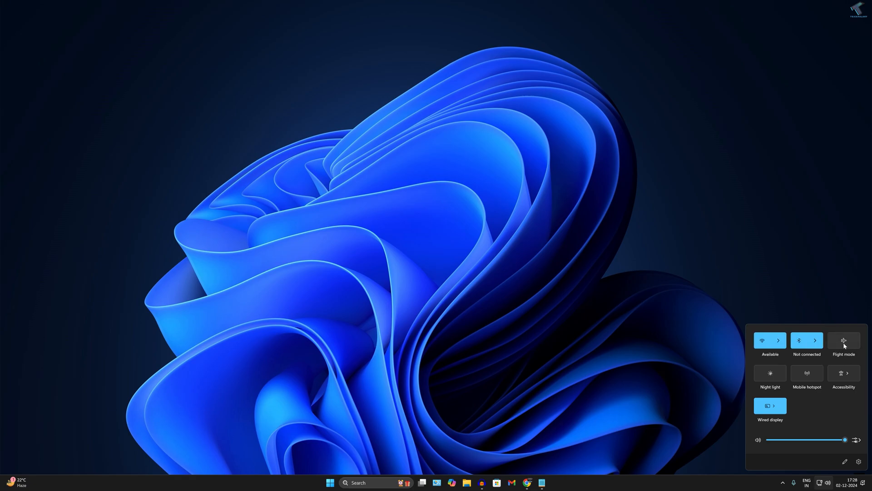
{"action": "left_click", "coordinate": [654, 308]}
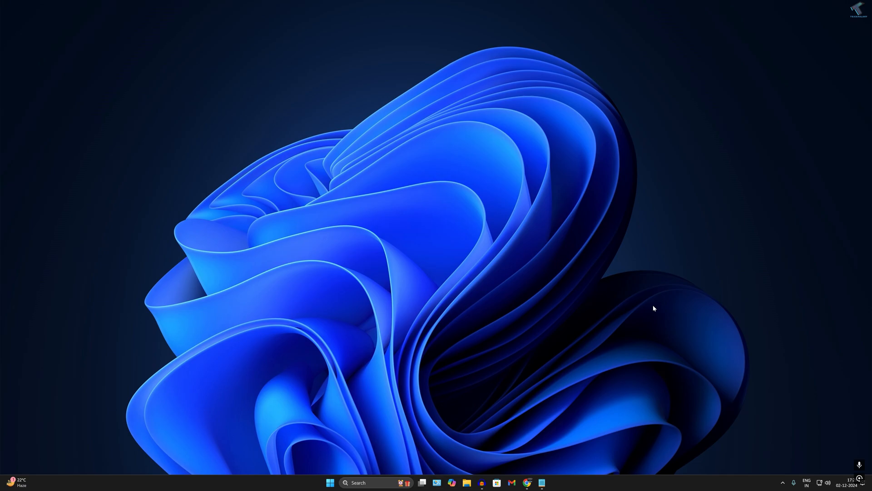
{"action": "mouse_move", "coordinate": [472, 334]}
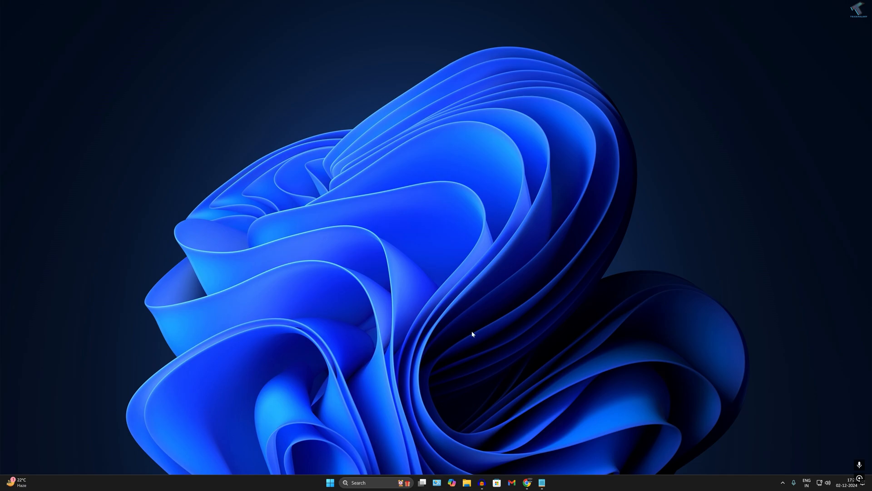
{"action": "mouse_move", "coordinate": [424, 397]}
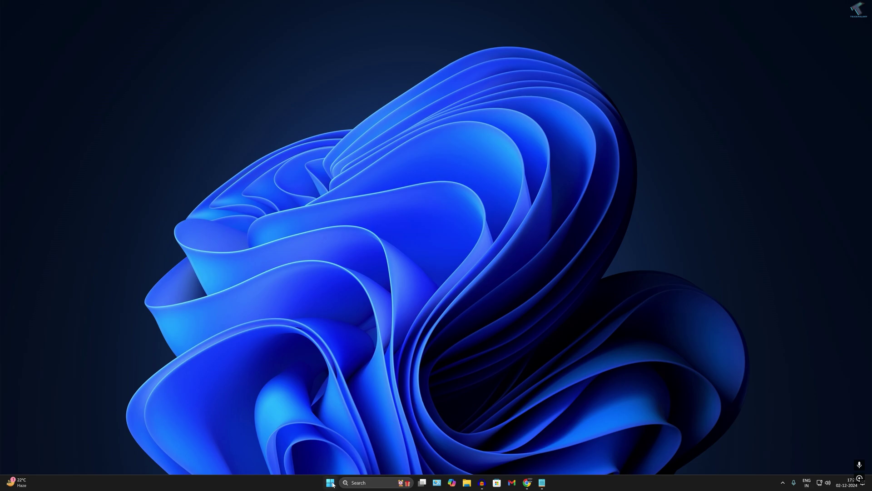
- Search for cmd and launch Command Prompt as administrator, approving the UAC prompt
{"action": "left_click", "coordinate": [329, 482]}
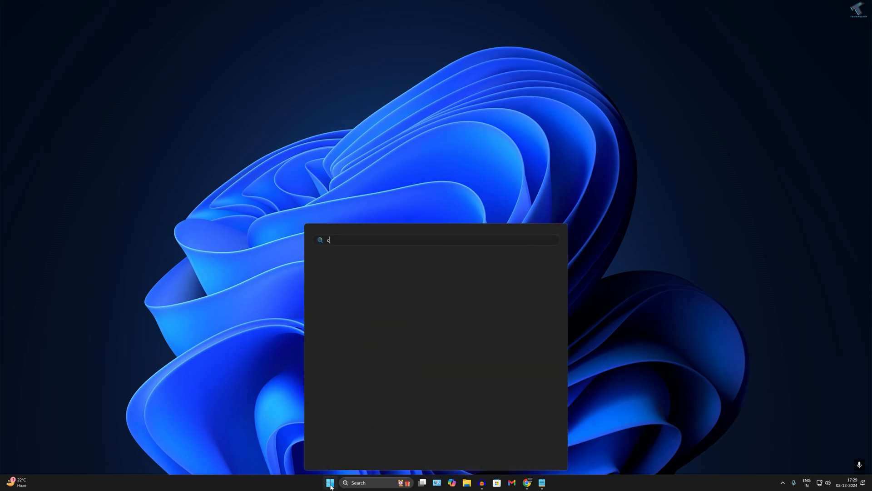
{"action": "type", "text": "md"}
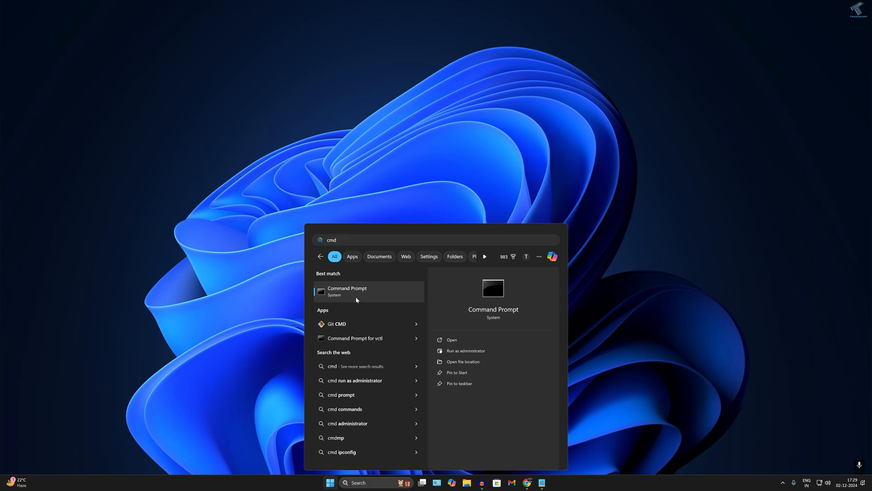
{"action": "left_click", "coordinate": [465, 350]}
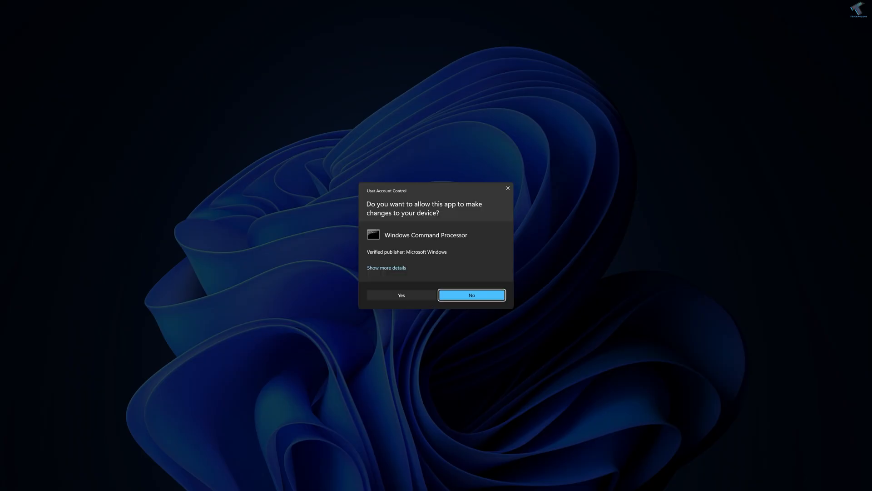
{"action": "left_click", "coordinate": [401, 295]}
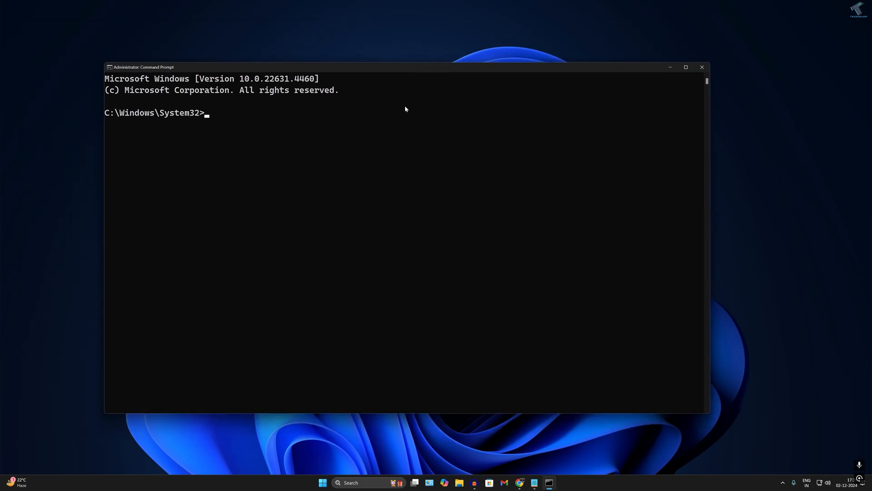
- Enter the command SC config bthserv start=auto to make the Bluetooth service start automatically
{"action": "type", "text": "SC"}
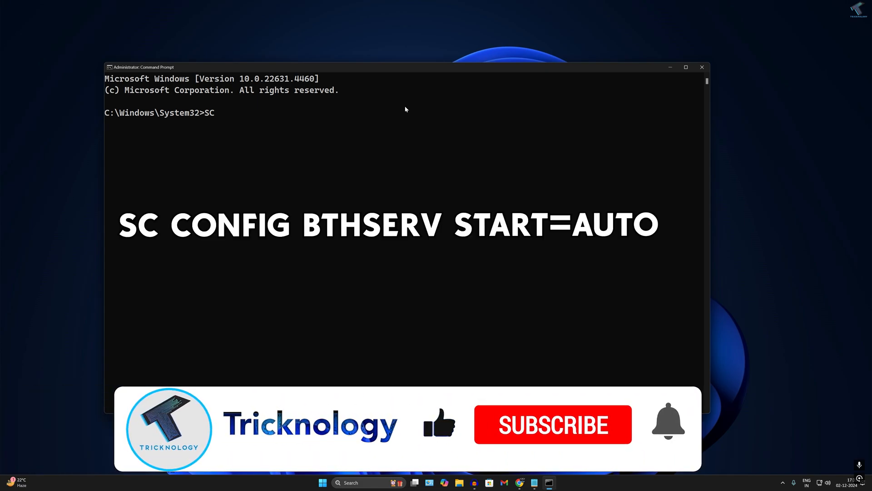
{"action": "type", "text": "config"}
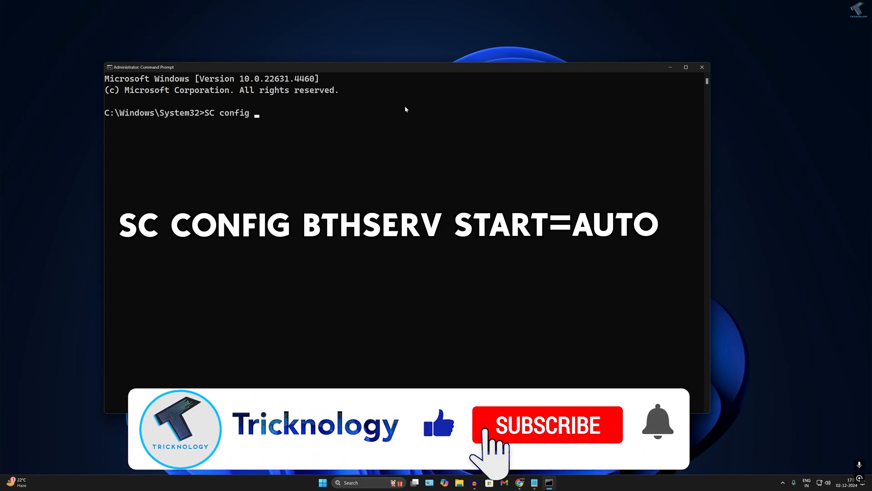
{"action": "type", "text": "bthser"}
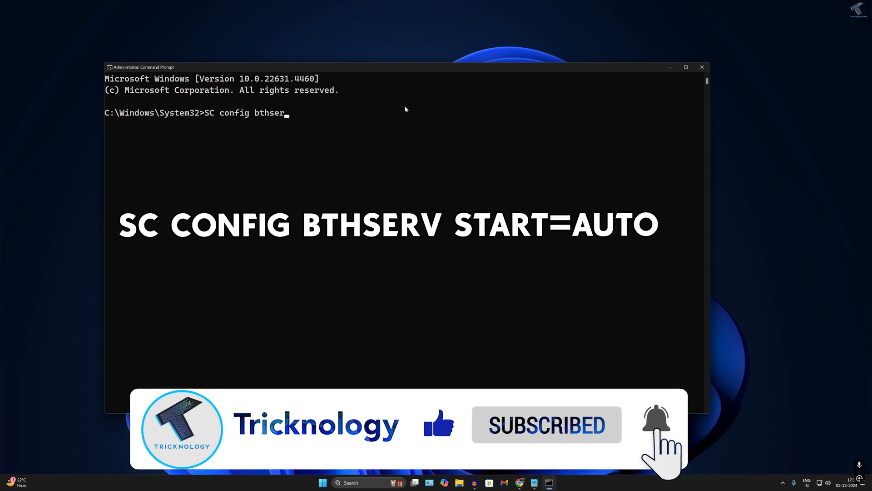
{"action": "type", "text": "v"}
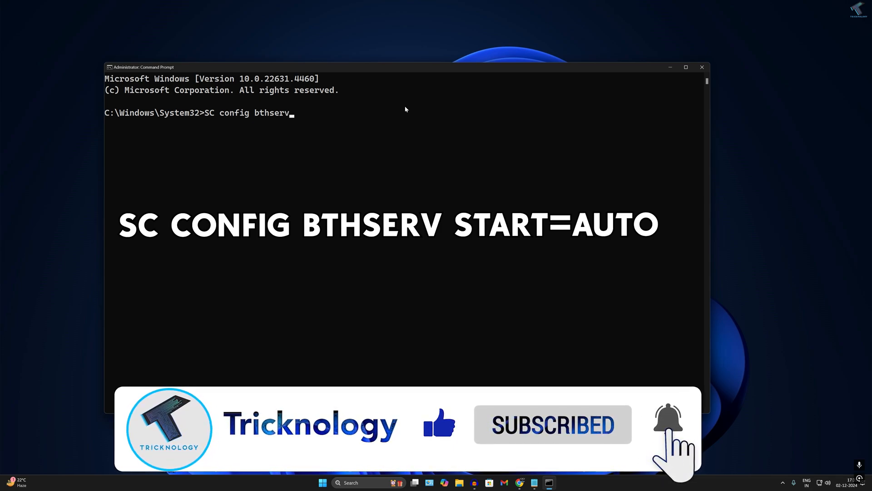
{"action": "type", "text": "start"}
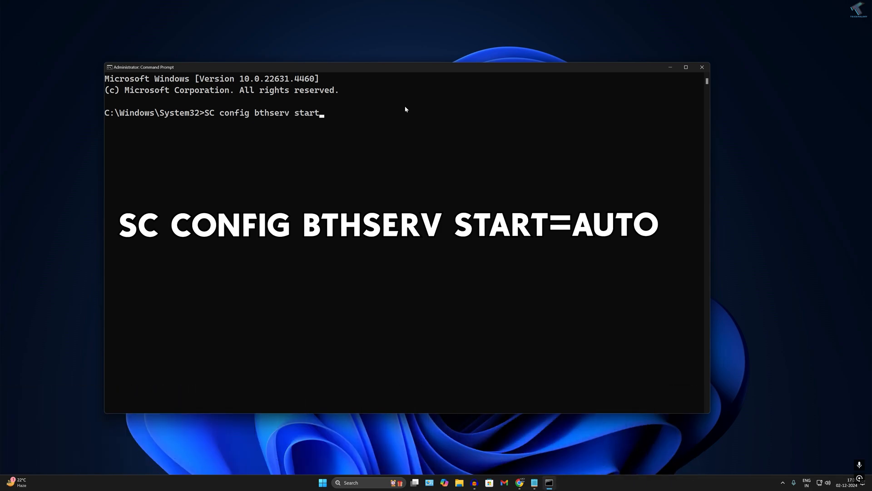
{"action": "type", "text": "=auto"}
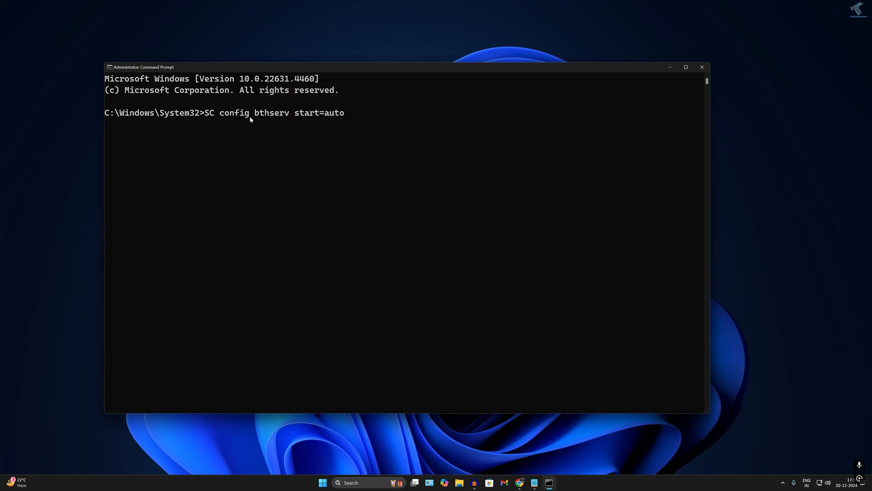
{"action": "mouse_move", "coordinate": [347, 127]}
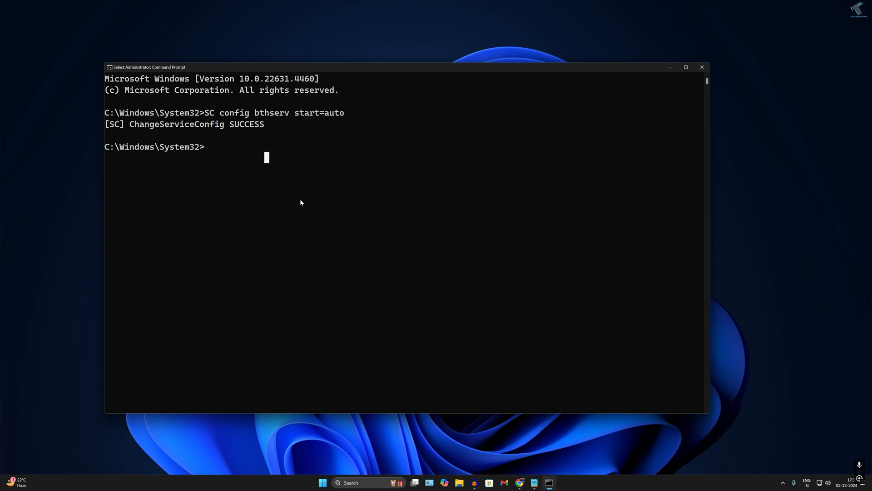
{"action": "mouse_move", "coordinate": [670, 67]}
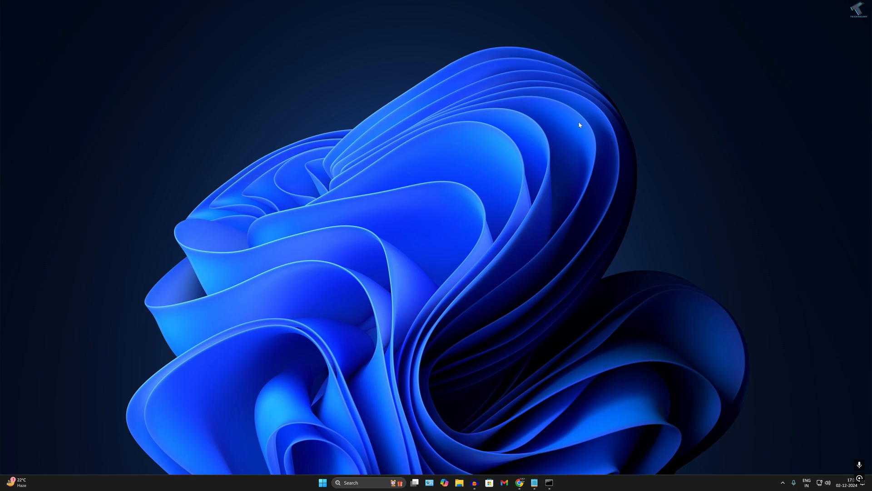
- Restore the administrator Command Prompt showing ChangeServiceConfig SUCCESS
{"action": "left_click", "coordinate": [549, 483]}
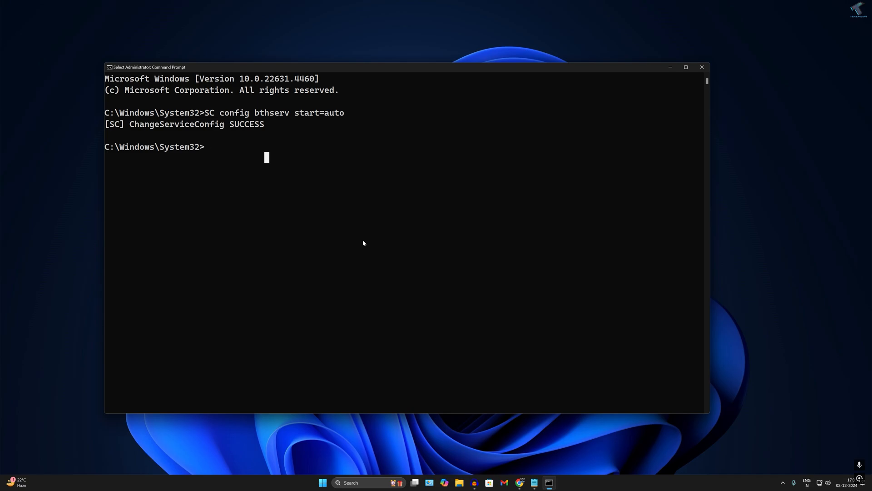
- Run msdt.exe -id DeviceDiagnostic to launch the Hardware and Devices troubleshooter
{"action": "type", "text": "msdt."}
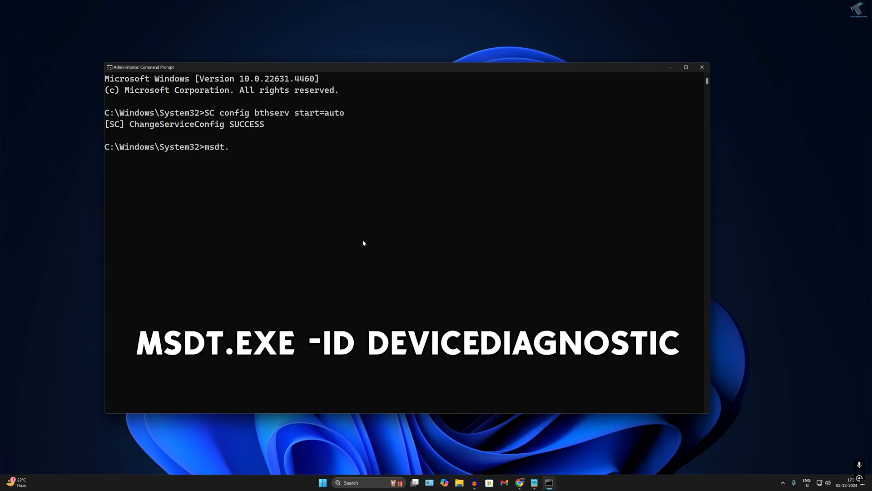
{"action": "type", "text": "ex -"}
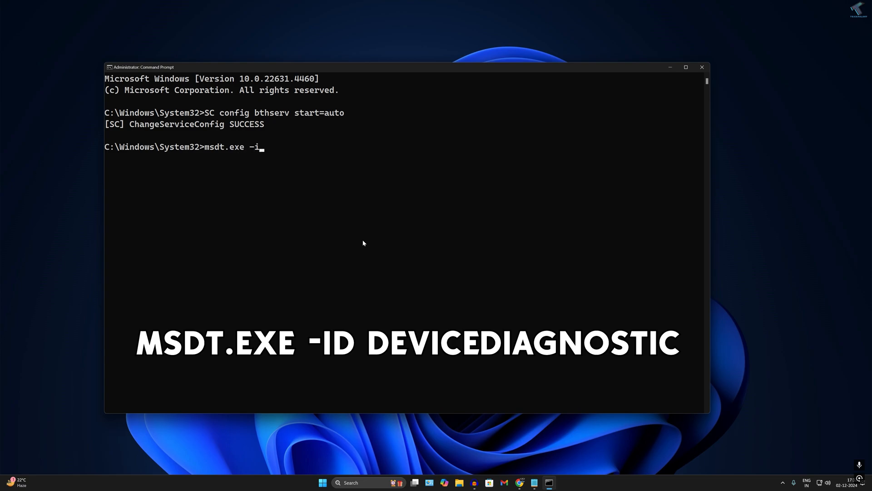
{"action": "type", "text": "d DeviceDiagnostic"}
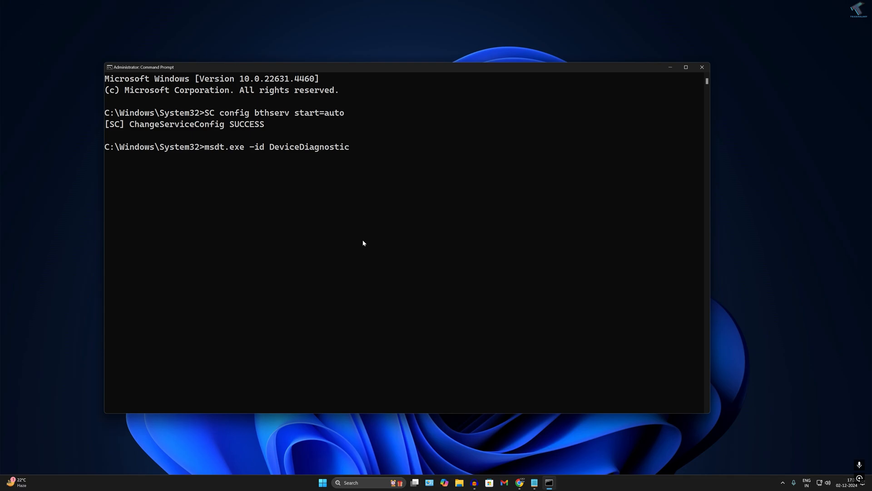
{"action": "key", "text": "Return"}
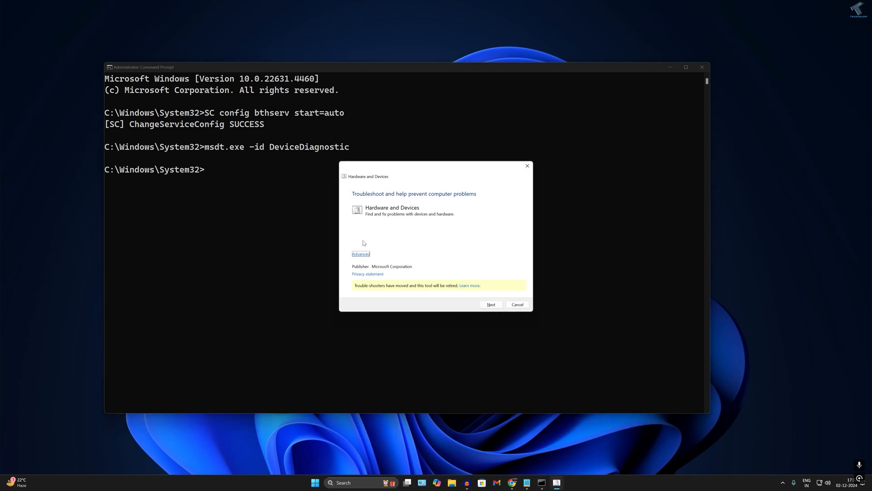
{"action": "mouse_move", "coordinate": [382, 225]}
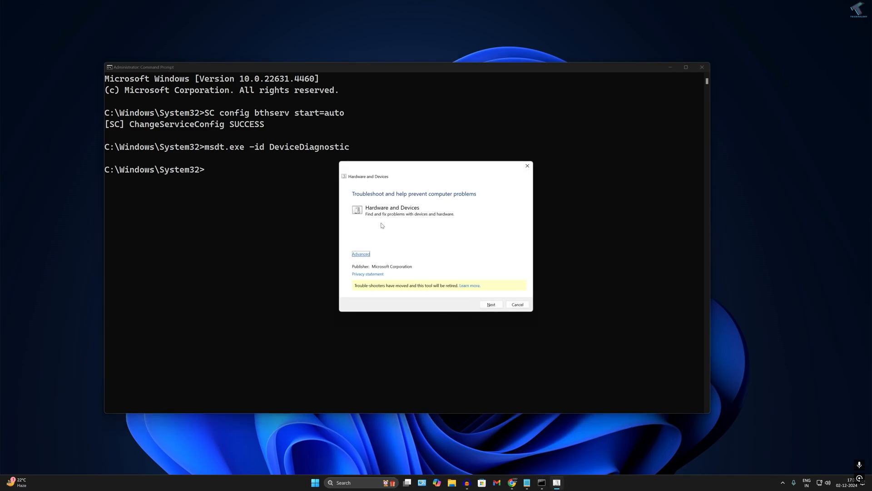
- Expand Advanced, keep automatic repairs enabled and run the hardware problem detection
{"action": "left_click", "coordinate": [360, 254]}
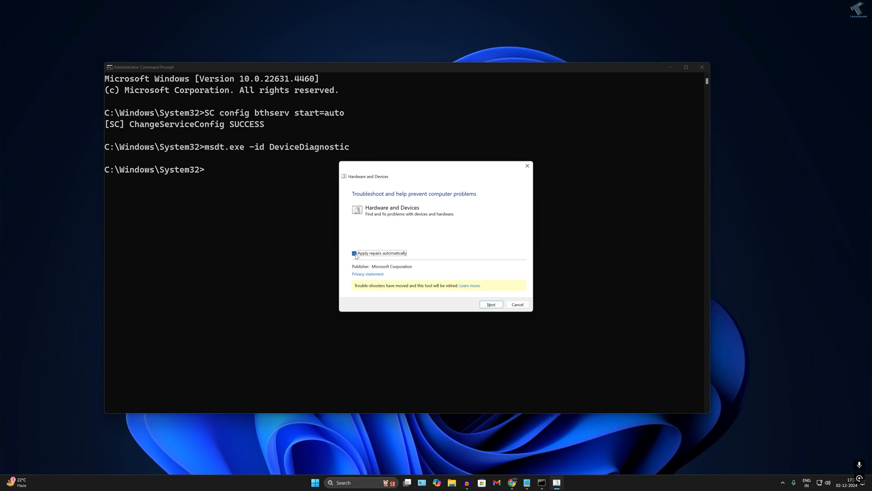
{"action": "mouse_move", "coordinate": [491, 305]}
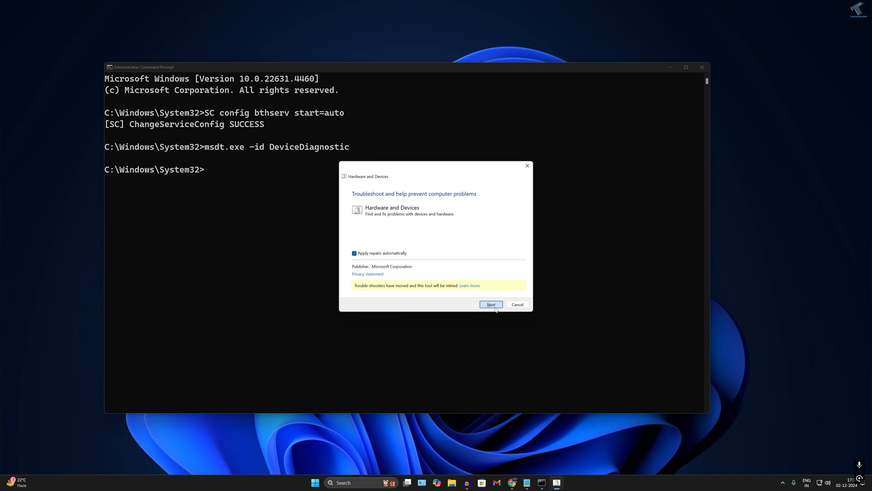
{"action": "left_click", "coordinate": [491, 305]}
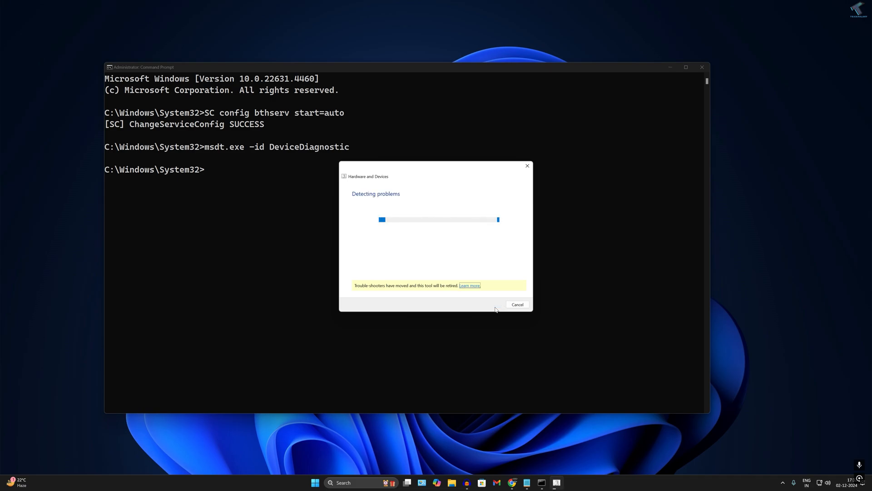
{"action": "left_click", "coordinate": [516, 304]}
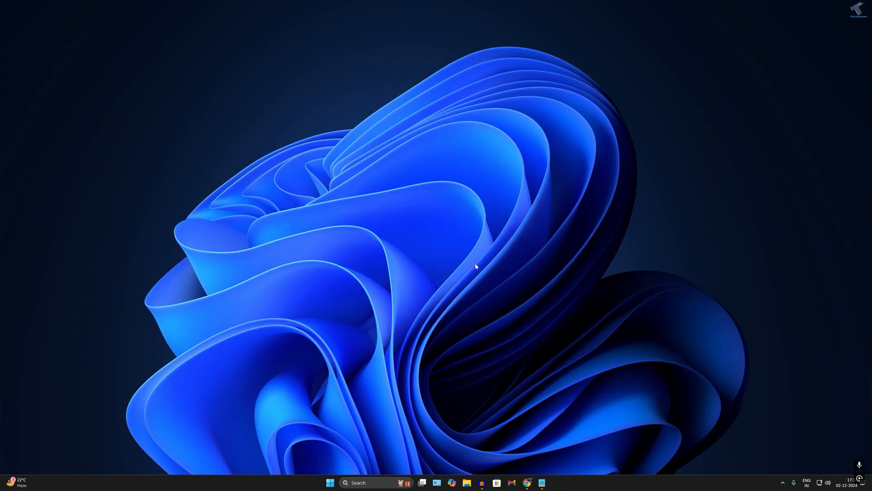
{"action": "mouse_move", "coordinate": [341, 480]}
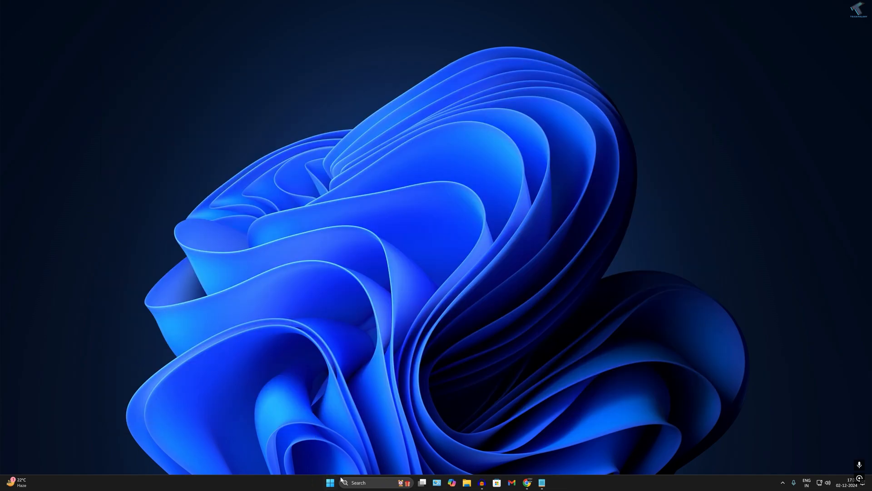
- Search cmd and run Command Prompt as administrator from its context menu
{"action": "type", "text": "cmd"}
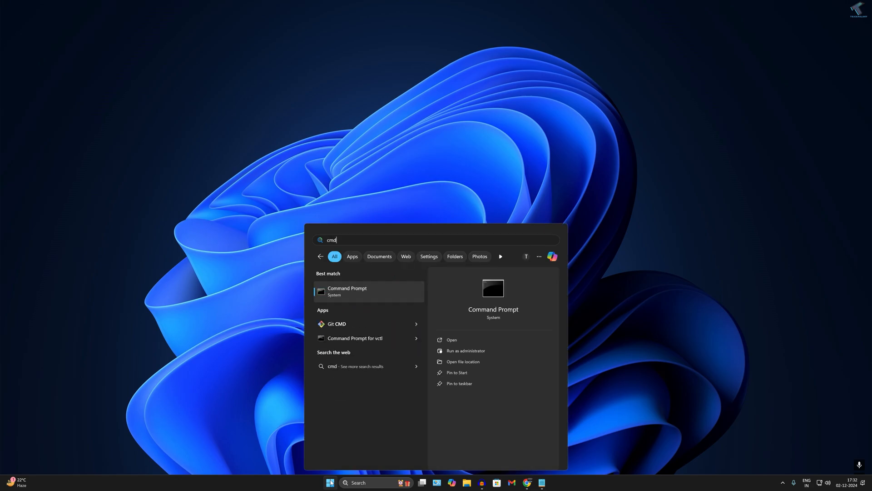
{"action": "right_click", "coordinate": [347, 290]}
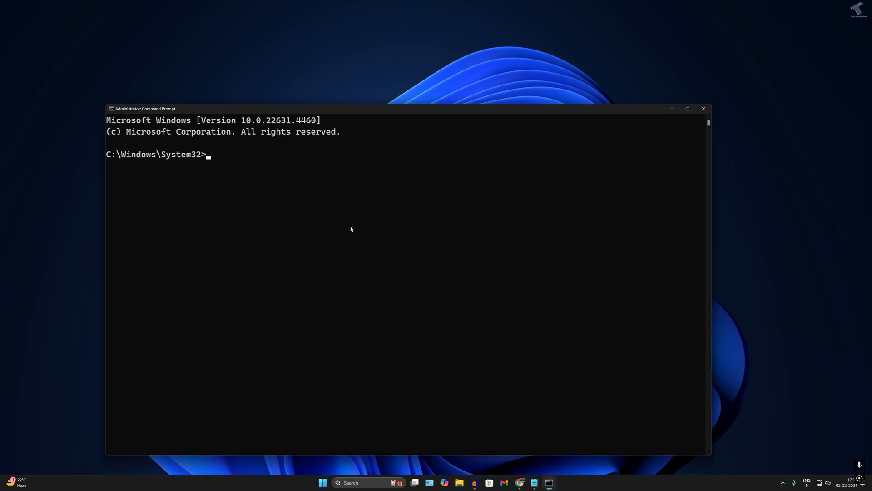
- Run sfc /scannow to begin the System File Checker scan
{"action": "type", "text": "sfc /"}
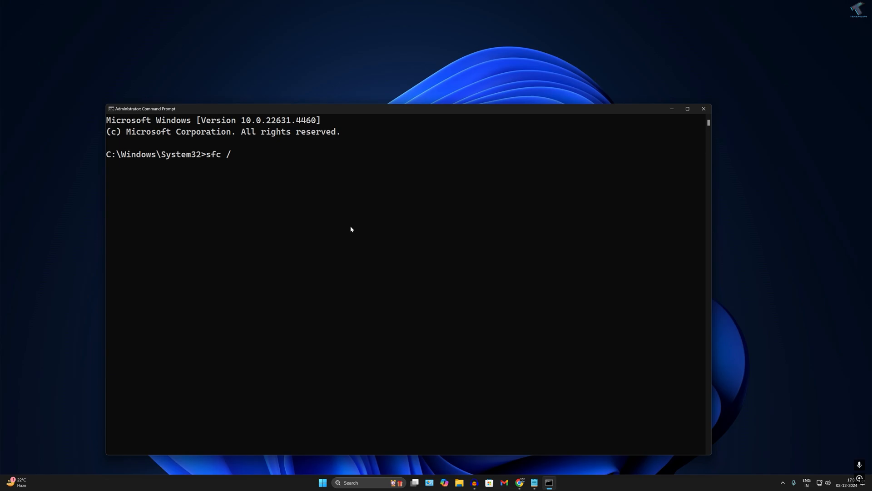
{"action": "type", "text": "scannow"}
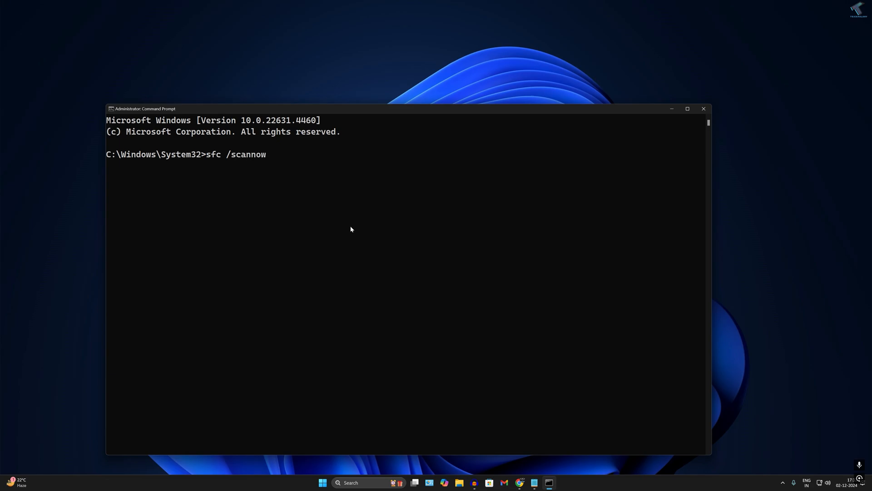
{"action": "key", "text": "Return"}
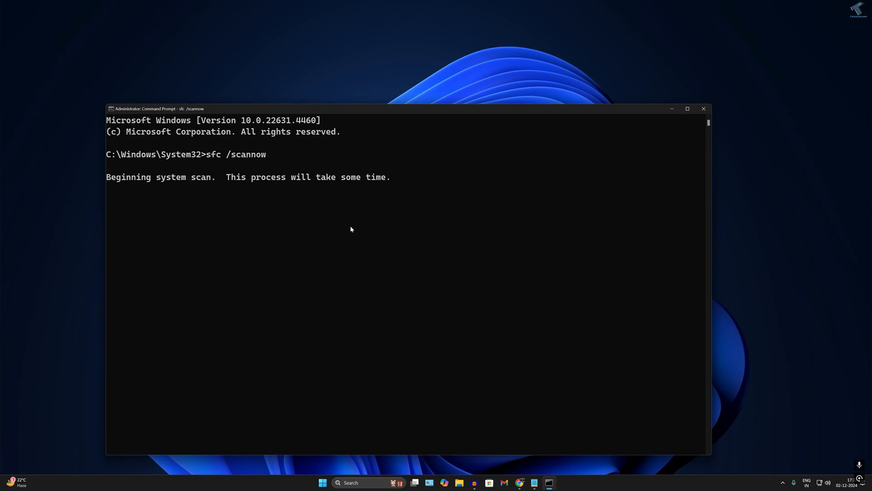